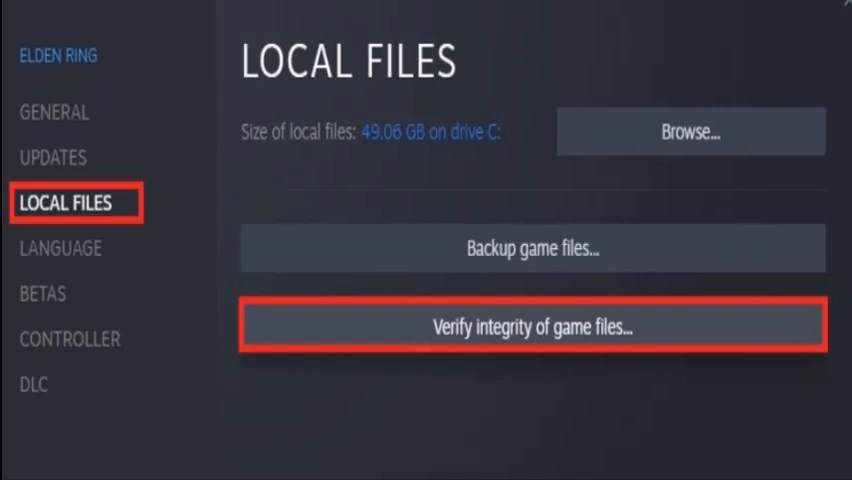
# Start verifying the integrity of Elden Ring's game files from Local Files.
pyautogui.click(54, 111)
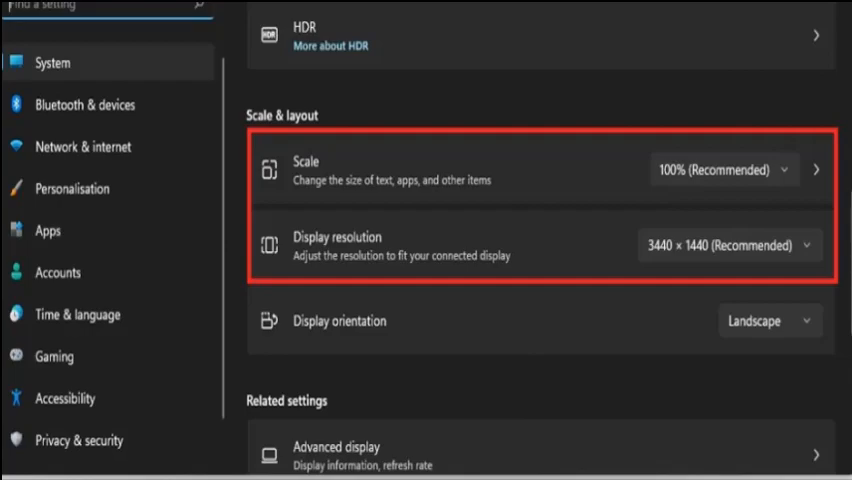
# Search Windows for 'task Manager' after confirming 100% scale and 3440×1440 resolution.
pyautogui.write('task Manager')
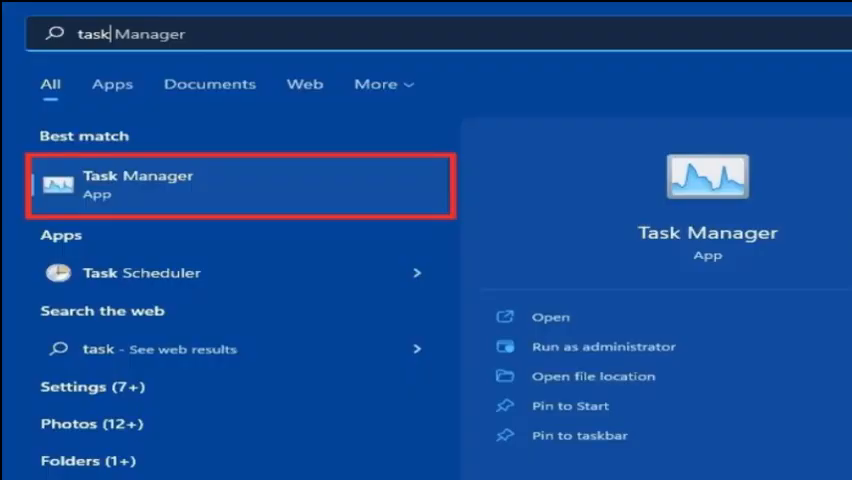